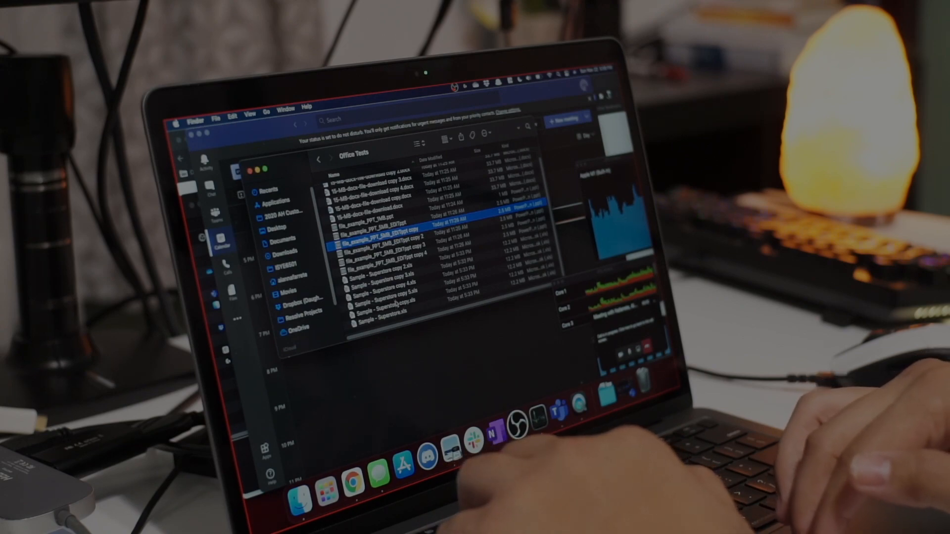
# Select all files in Office Tests and open the 15-MB docx copy 2 in Word
pyautogui.press('cmd+a')
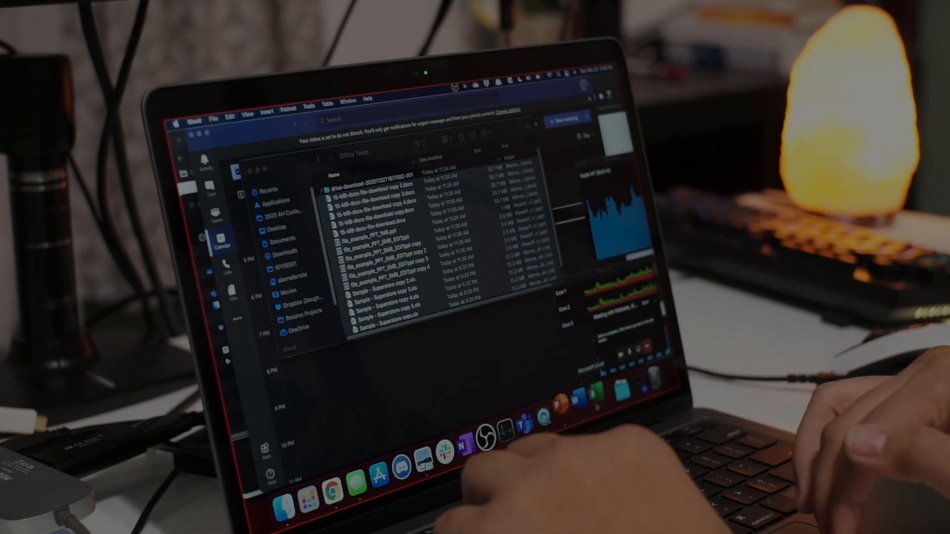
pyautogui.doubleClick(375, 296)
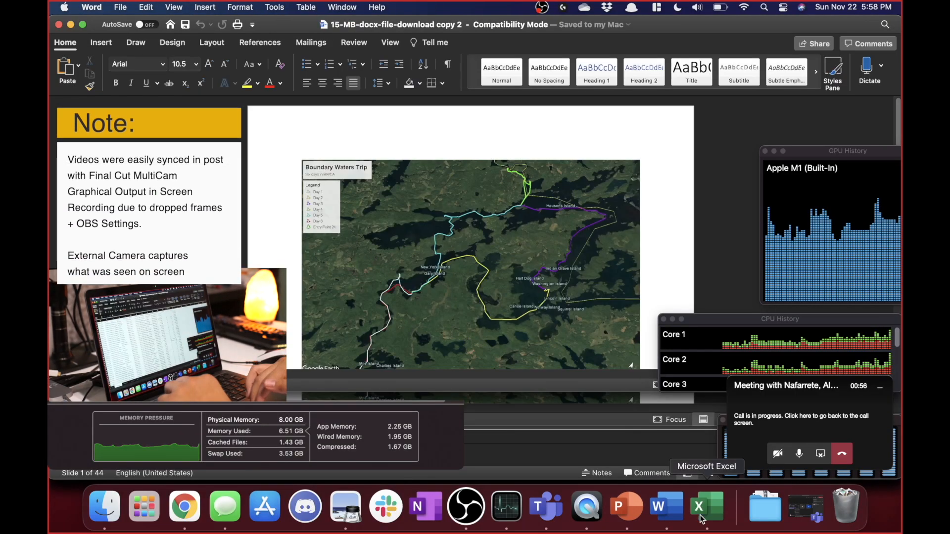
# Switch from Word to Excel showing Sample - Superstore copy 2.xls
pyautogui.click(705, 507)
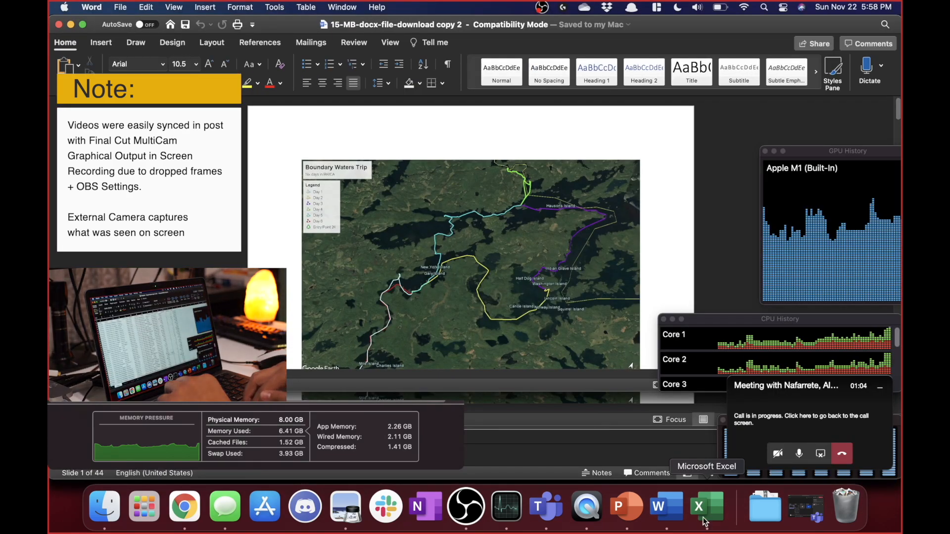
pyautogui.click(699, 507)
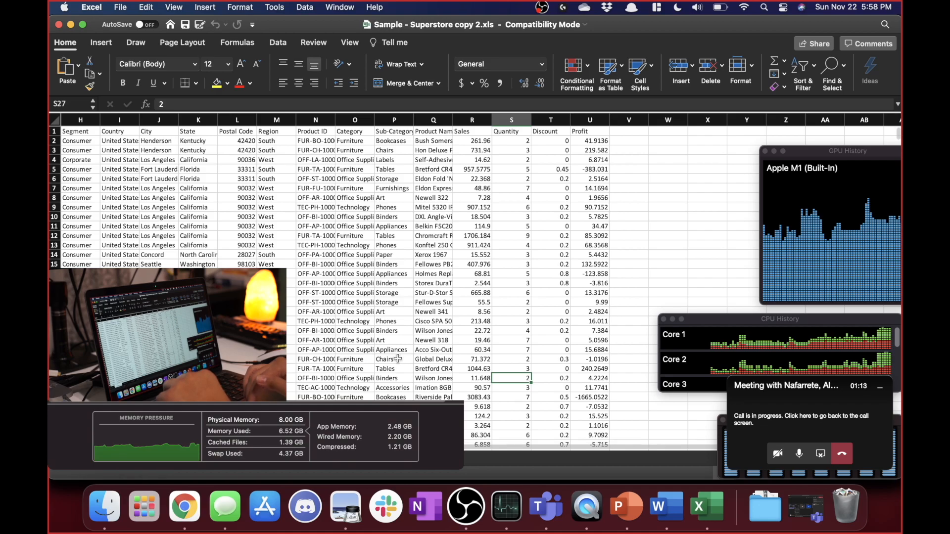
# Open Sample - Superstore copy.xls from the Office Tests folder via Finder's context menu
pyautogui.click(386, 358)
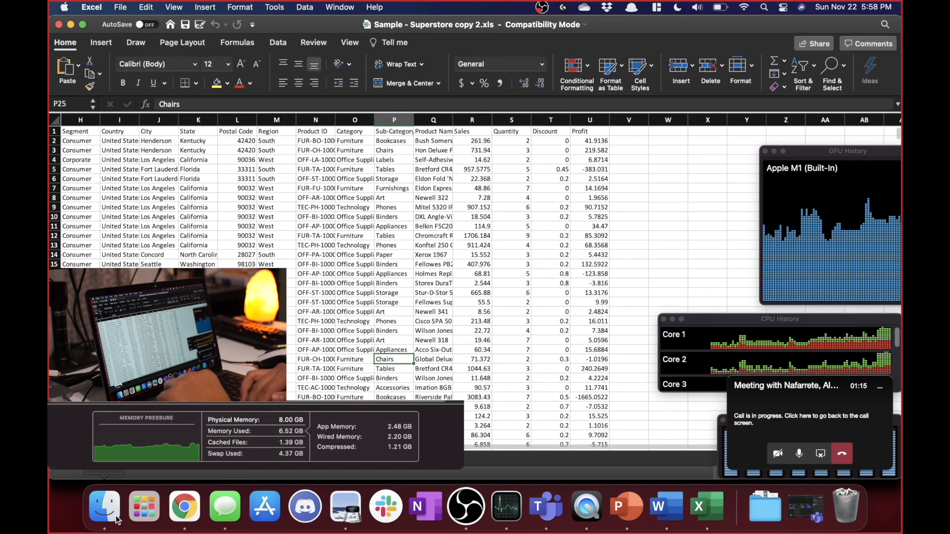
pyautogui.click(106, 510)
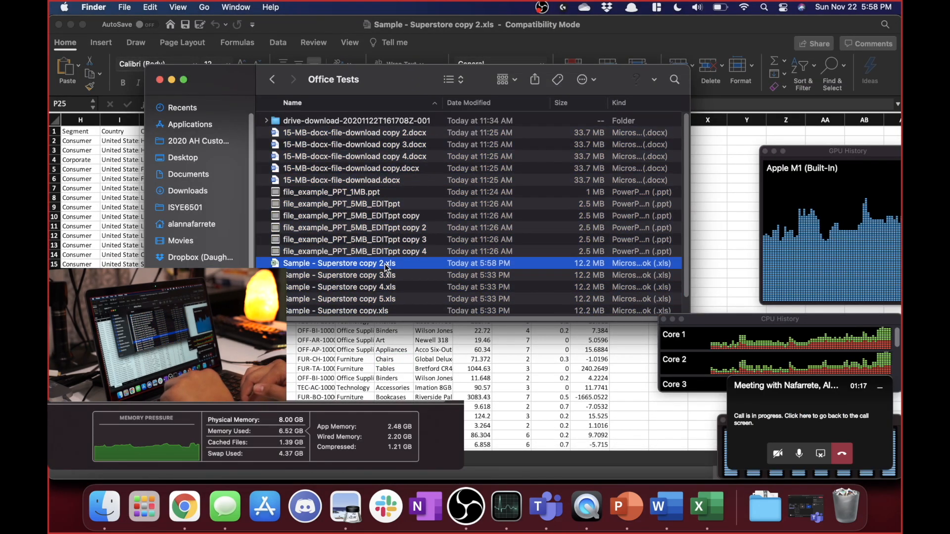
pyautogui.rightClick(344, 263)
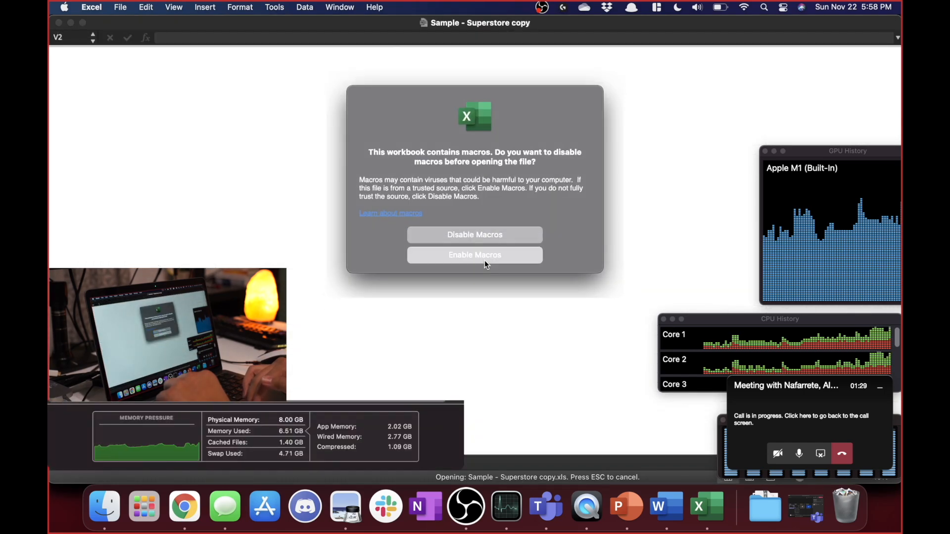
# Enable the workbook's macros and scroll right to the Profit column
pyautogui.click(474, 255)
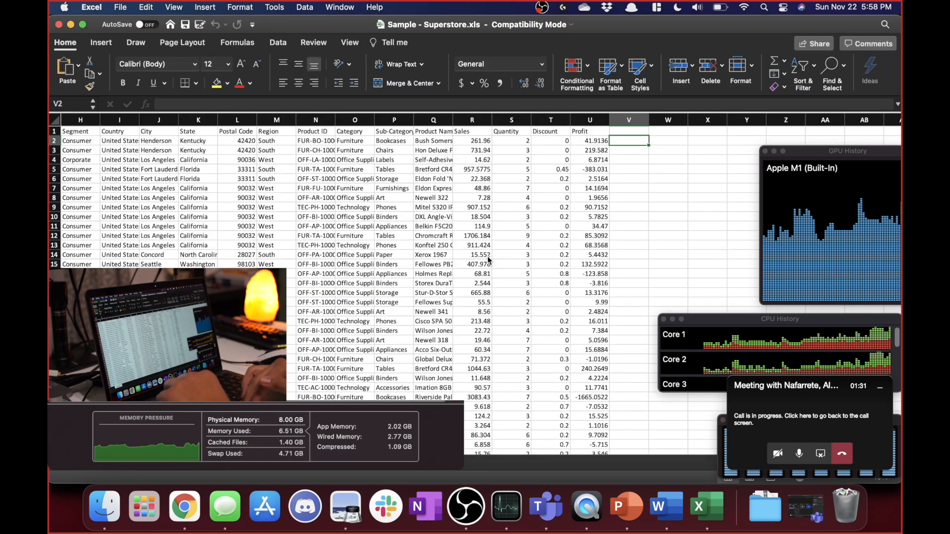
pyautogui.moveTo(501, 302)
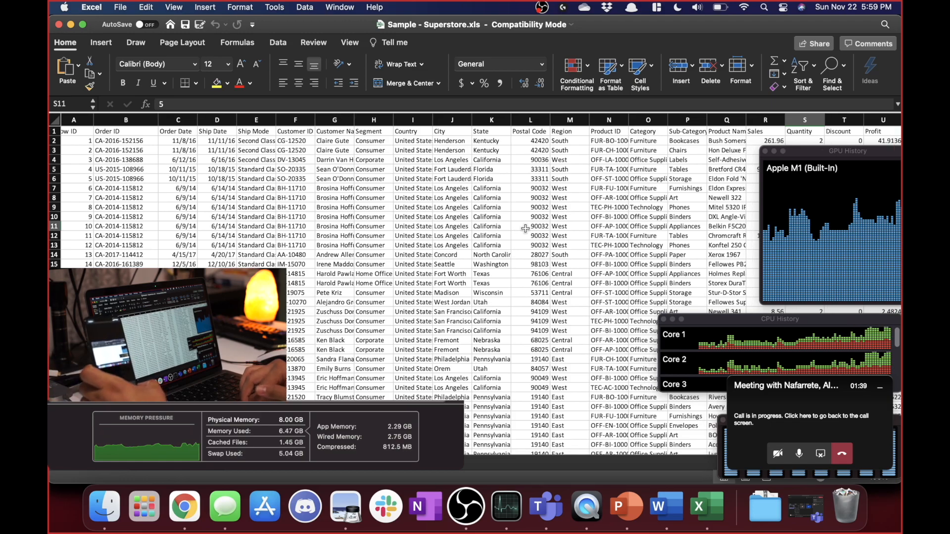
pyautogui.hscroll(3)
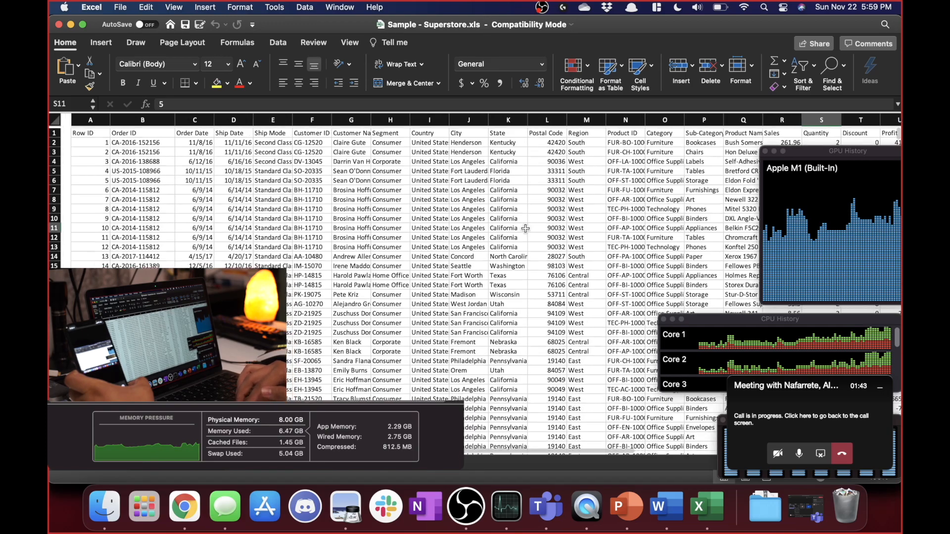
pyautogui.hscroll(3)
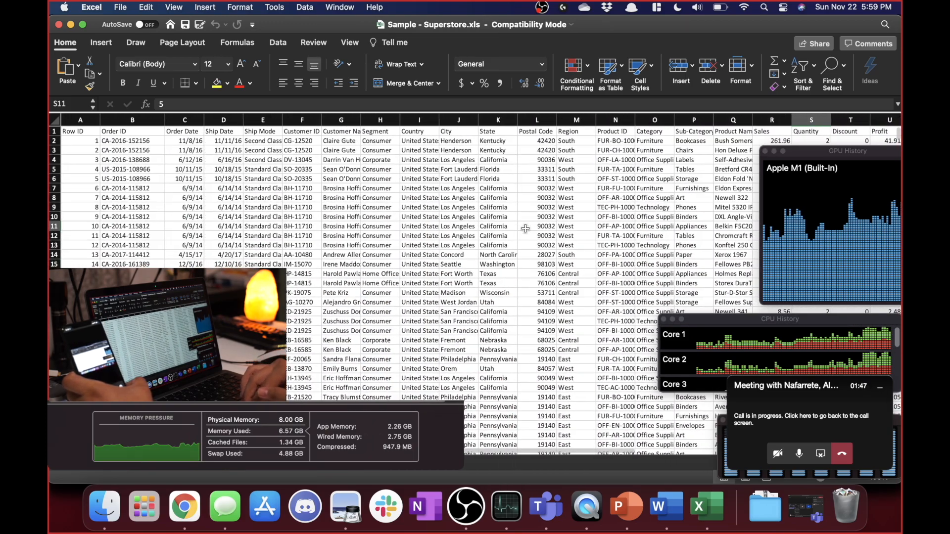
pyautogui.hscroll(3)
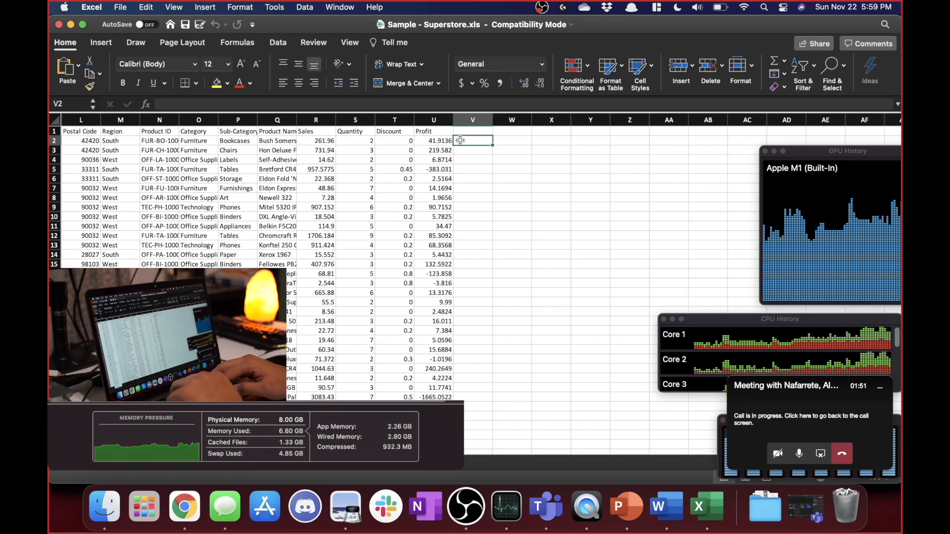
# Enter =SUM(U$2:U$40027) in V2, totalling profit 1146974.96
pyautogui.write('=SUM(U2')
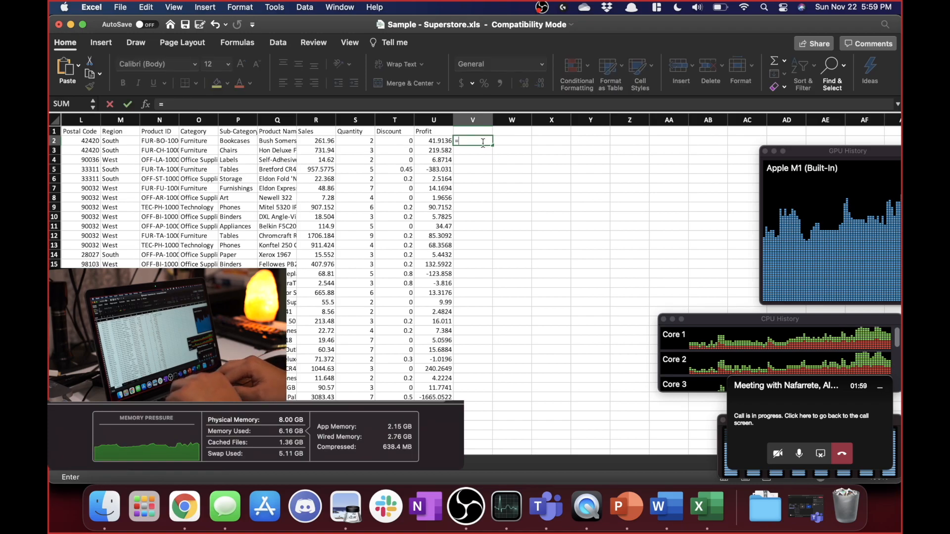
pyautogui.write('=sum(U2')
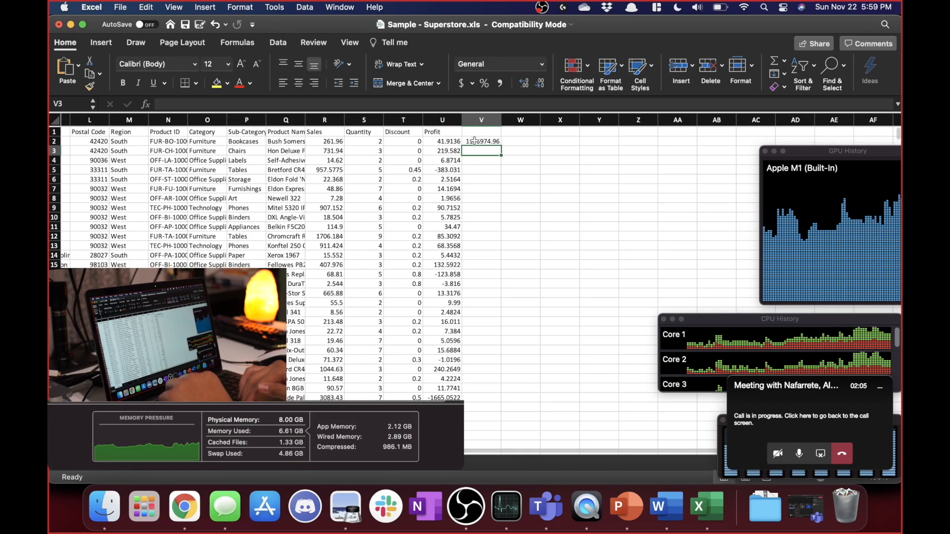
pyautogui.click(482, 141)
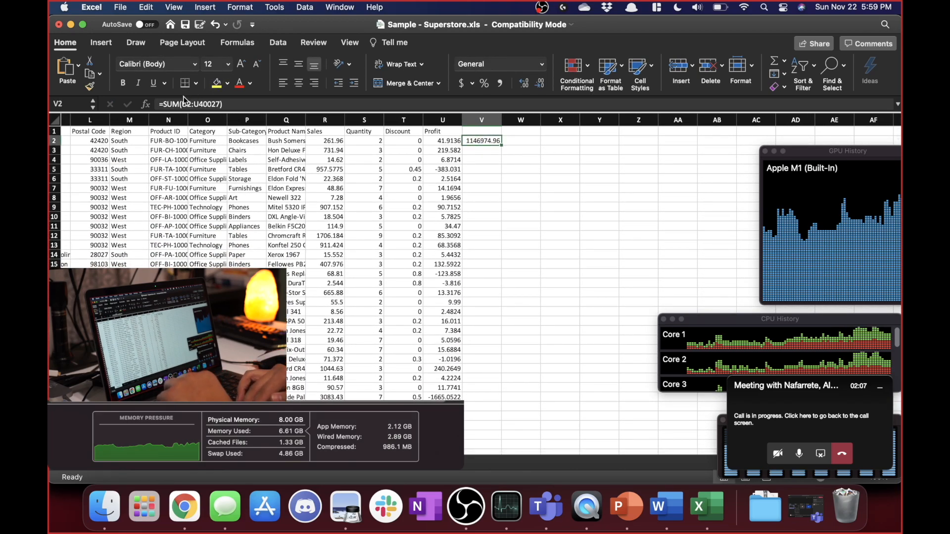
pyautogui.doubleClick(481, 140)
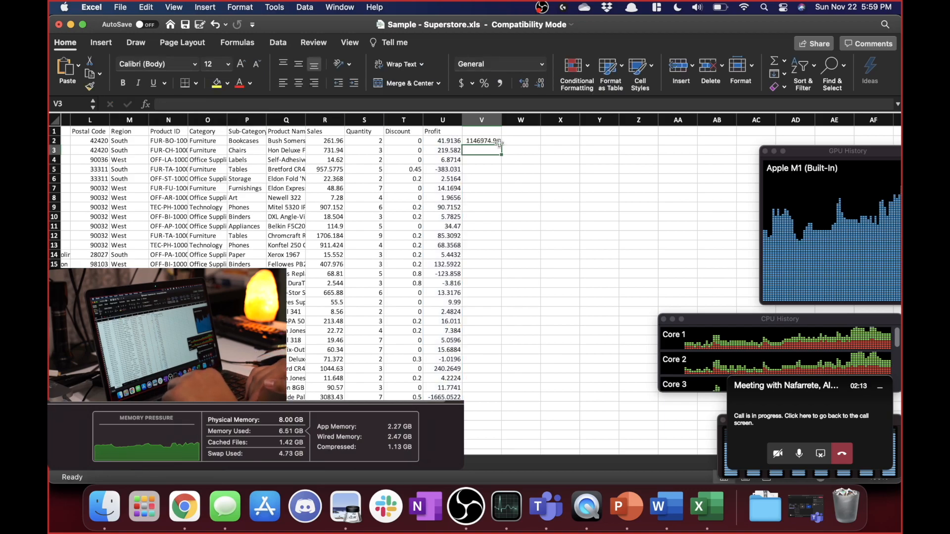
pyautogui.click(482, 141)
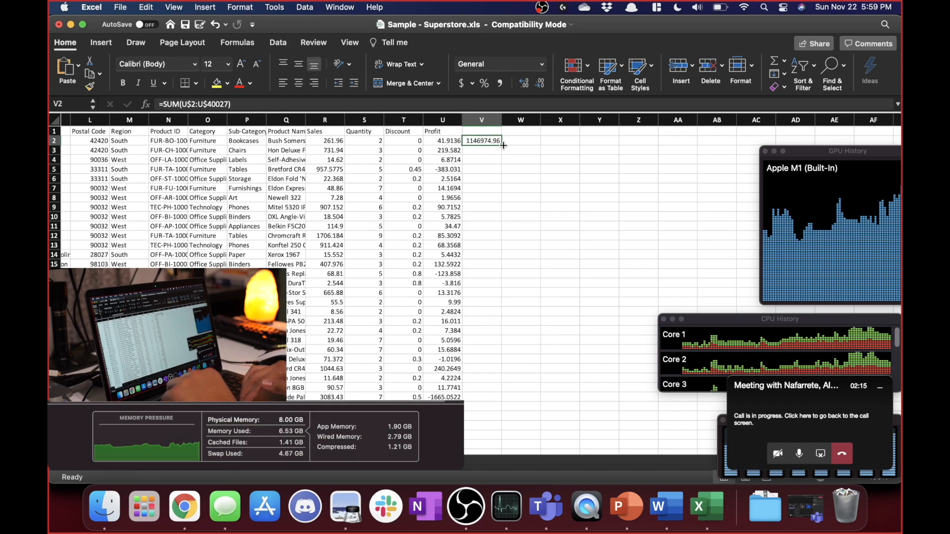
pyautogui.moveTo(431, 179)
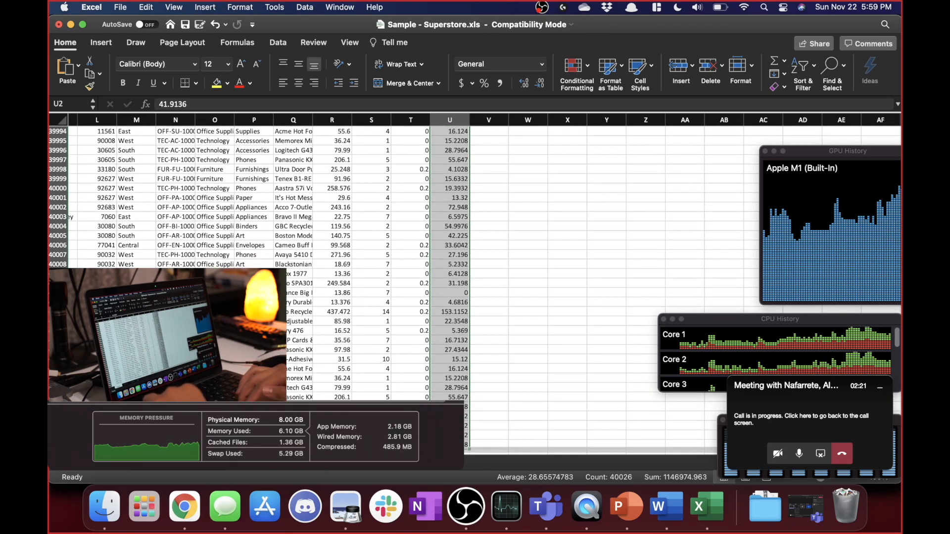
# Fill the V2 total down column V, then move to Superstore copy 4.xls
pyautogui.scroll(-3)
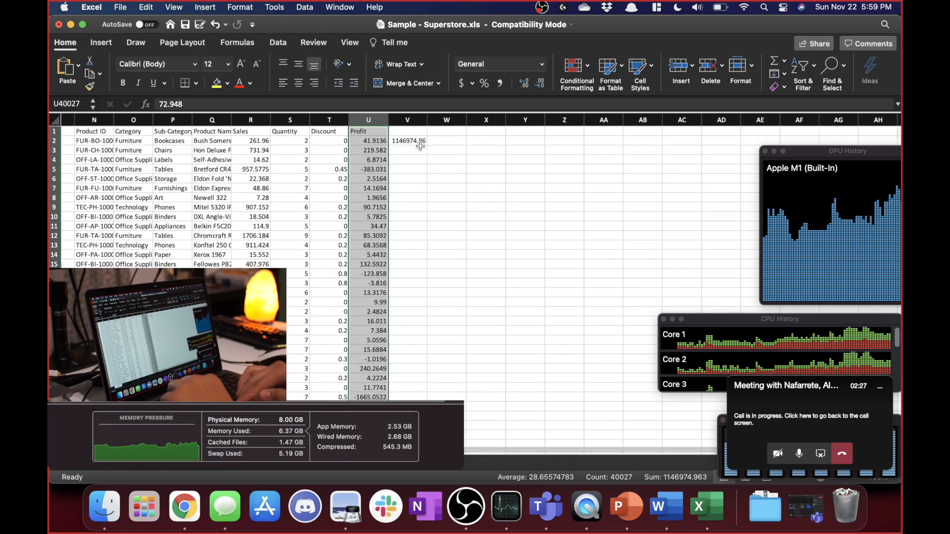
pyautogui.click(407, 141)
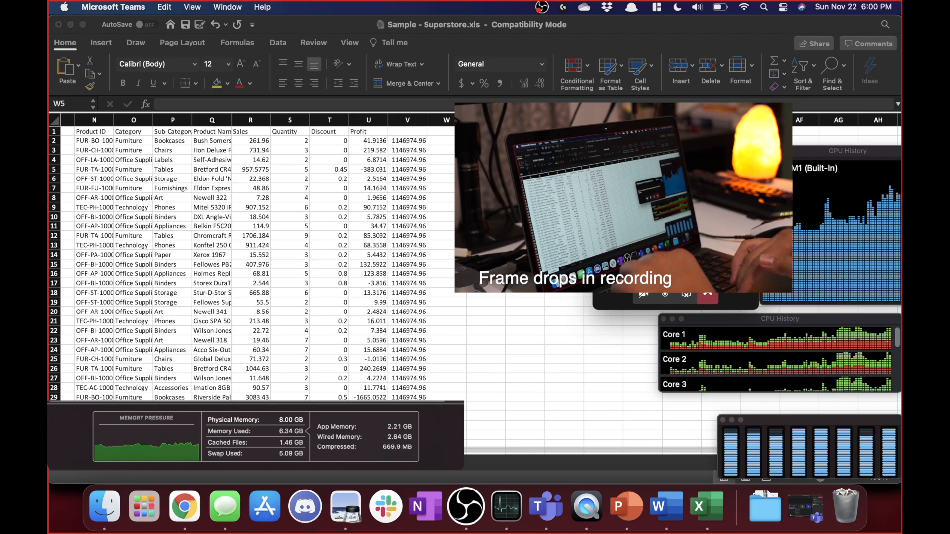
pyautogui.moveTo(477, 507)
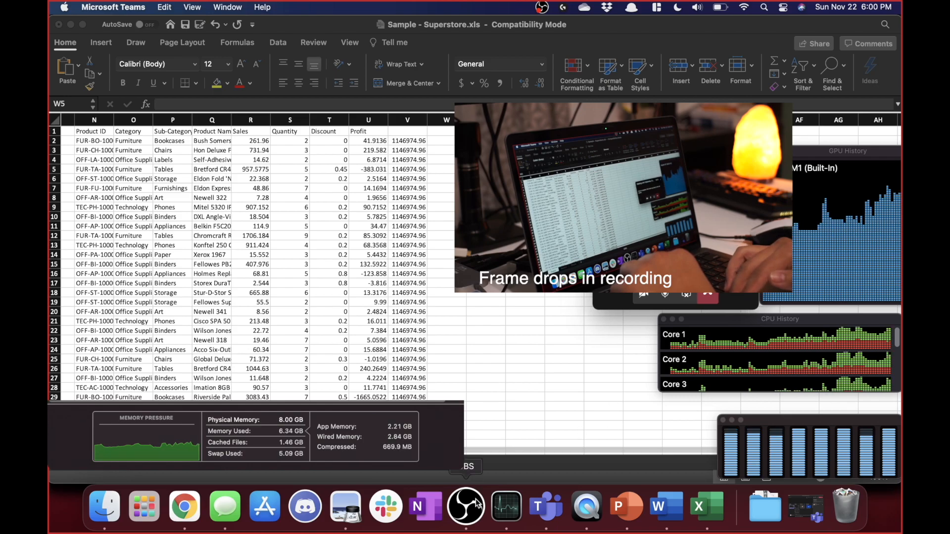
pyautogui.moveTo(545, 507)
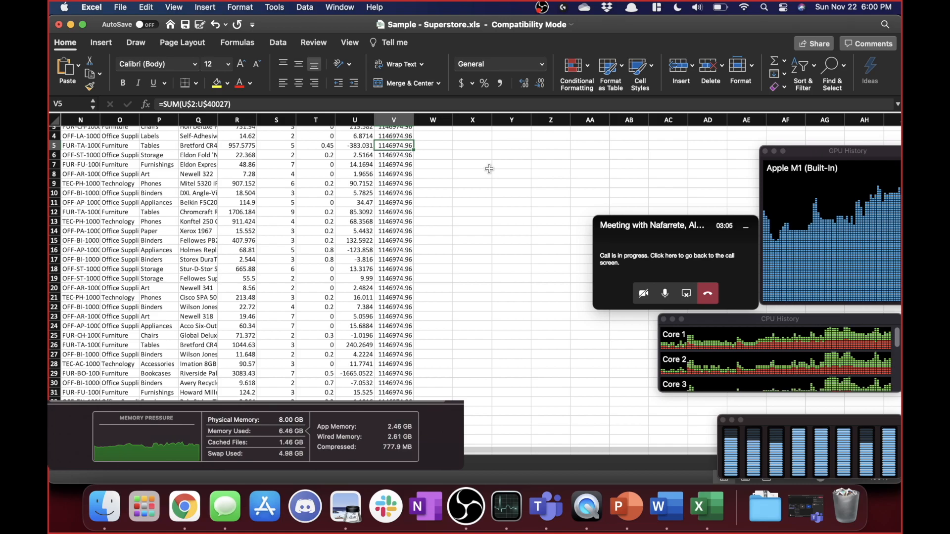
pyautogui.hscroll(-3)
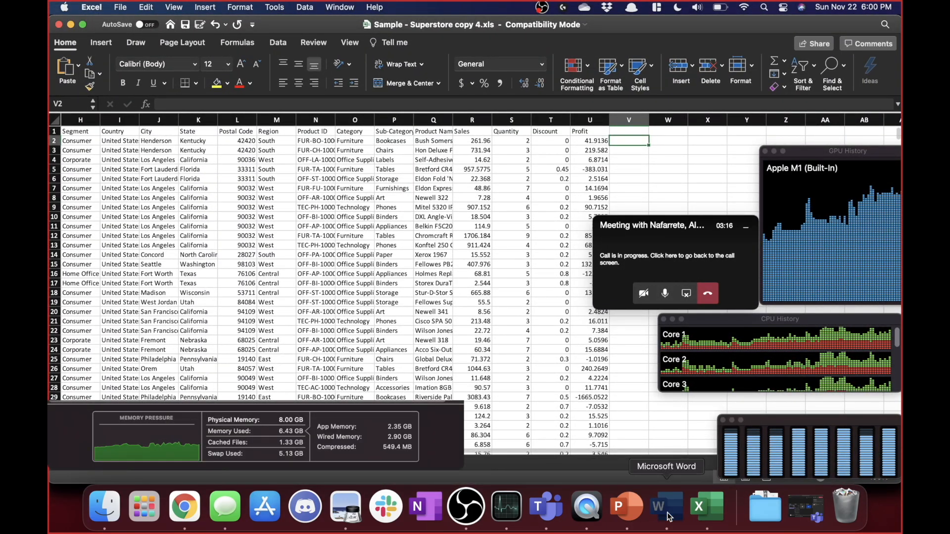
# Switch to Word, scroll copy 2 to its last page, and view all five documents
pyautogui.click(666, 506)
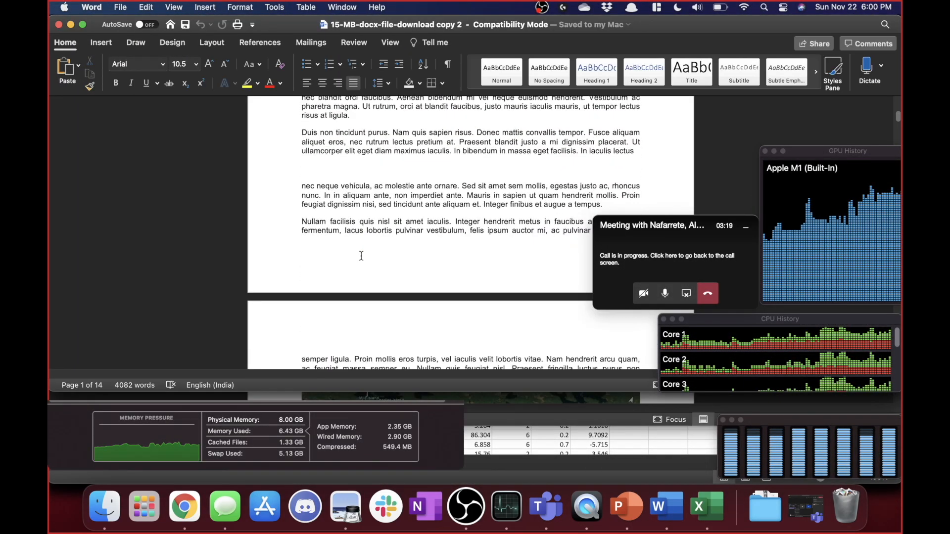
pyautogui.scroll(-3)
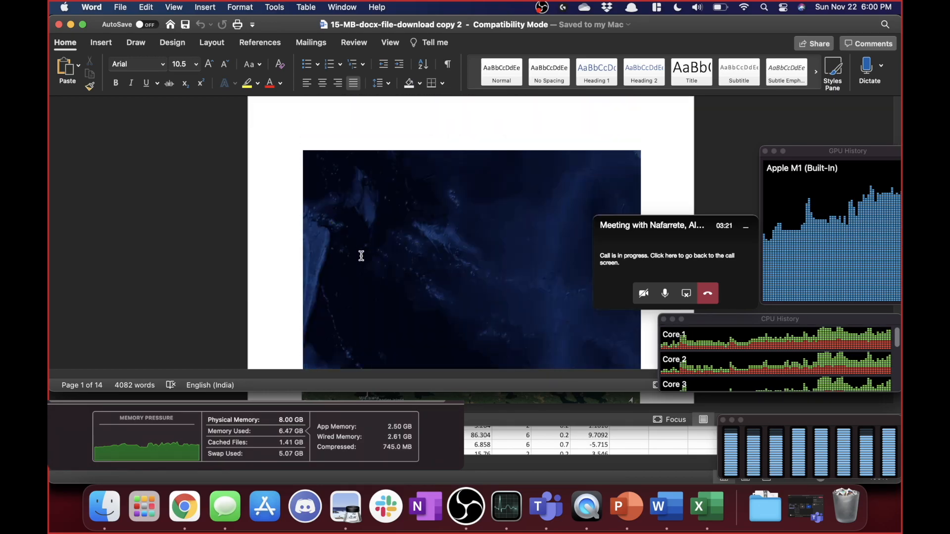
pyautogui.scroll(-3)
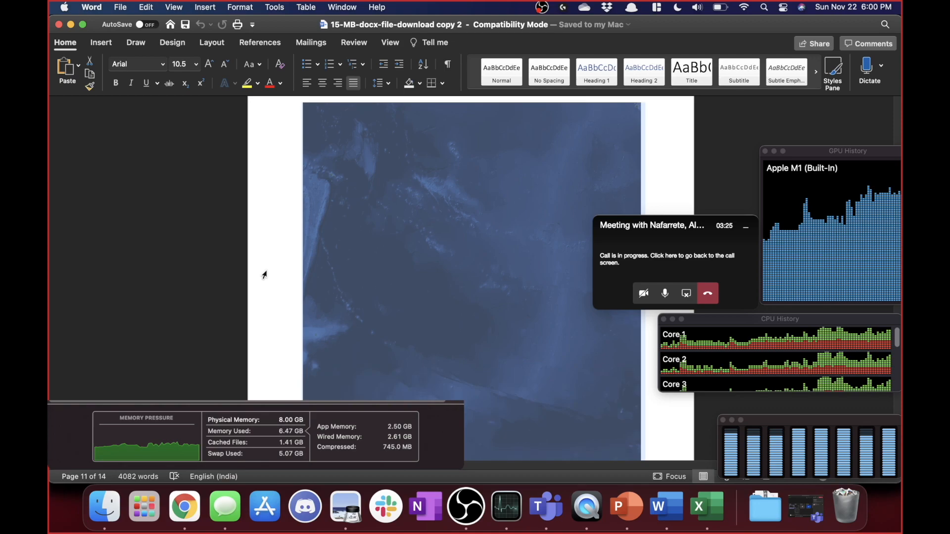
pyautogui.scroll(-3)
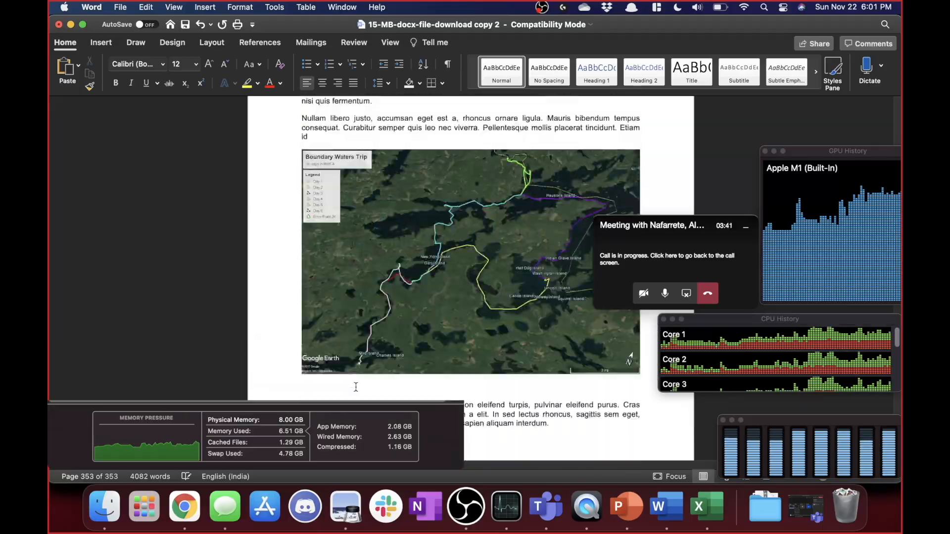
pyautogui.scroll(-3)
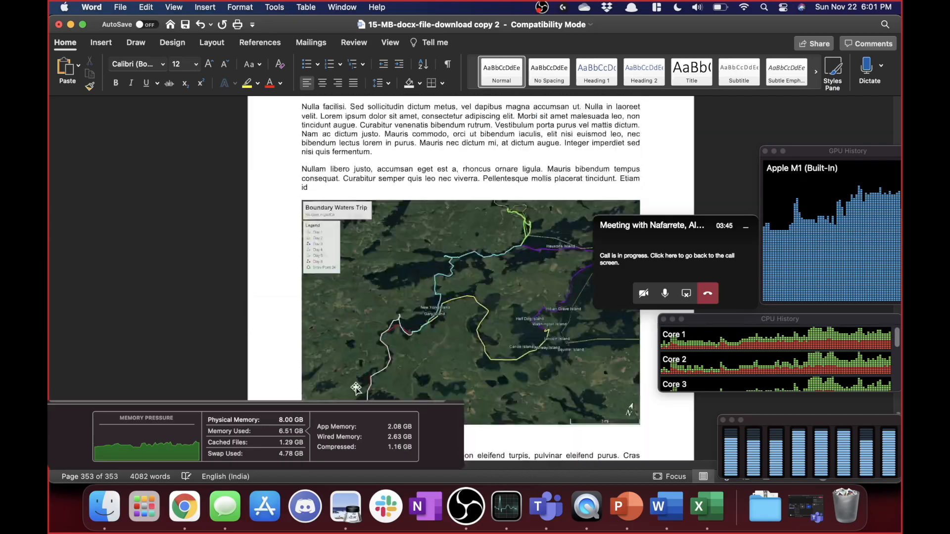
pyautogui.scroll(-3)
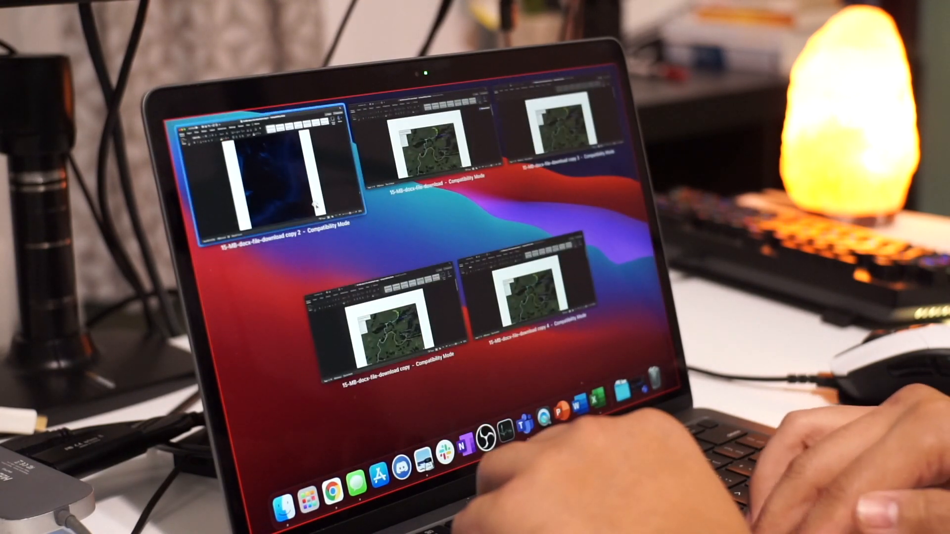
# Pick a document thumbnail in the window overview to bring it forward
pyautogui.click(265, 178)
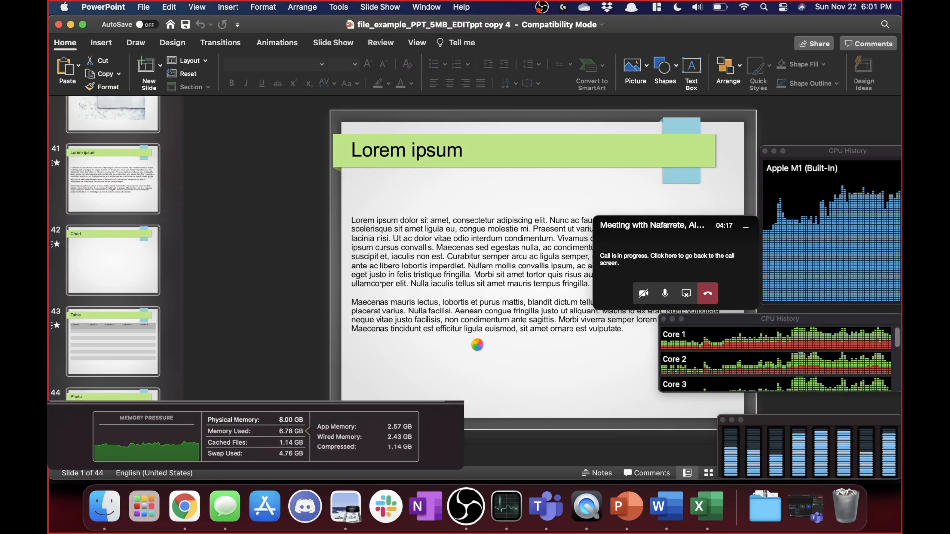
pyautogui.moveTo(842, 347)
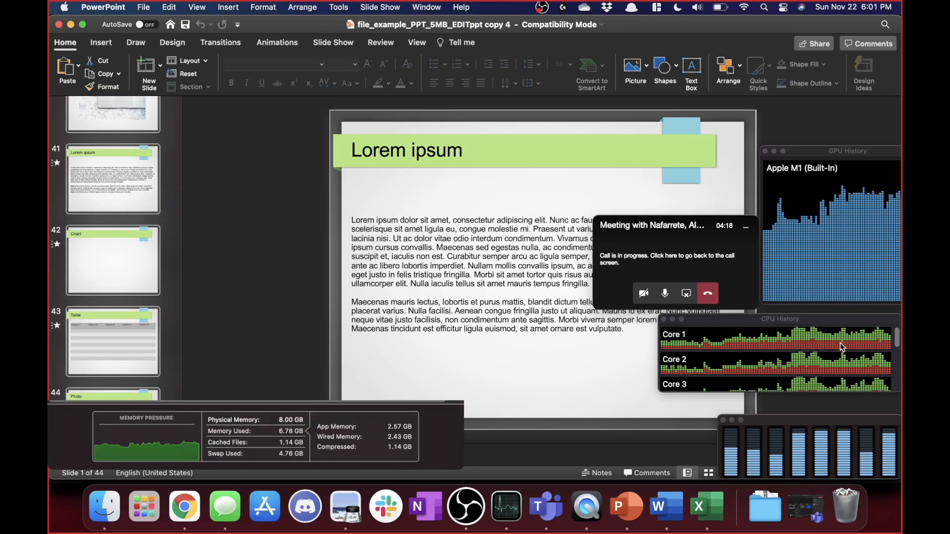
pyautogui.moveTo(664, 512)
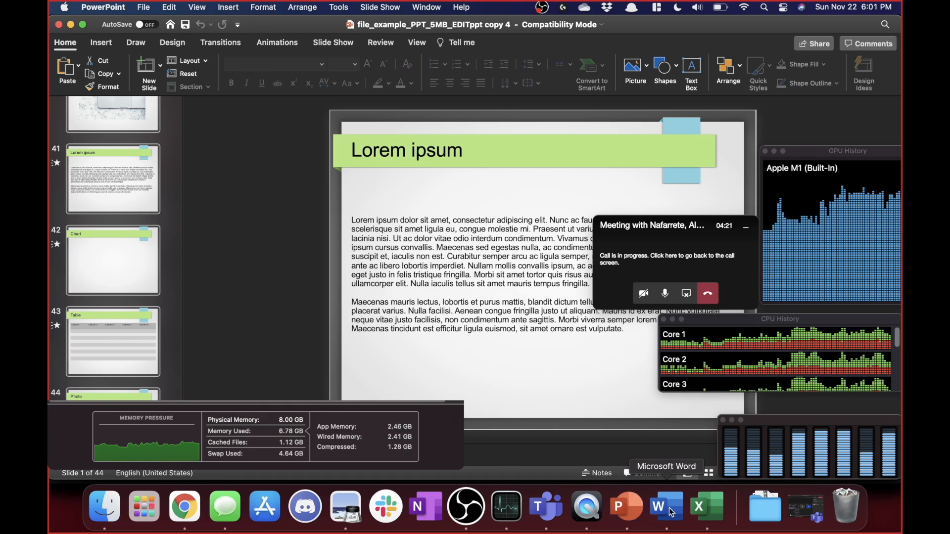
# Leave the 44-slide presentation and switch apps from the Dock
pyautogui.click(698, 506)
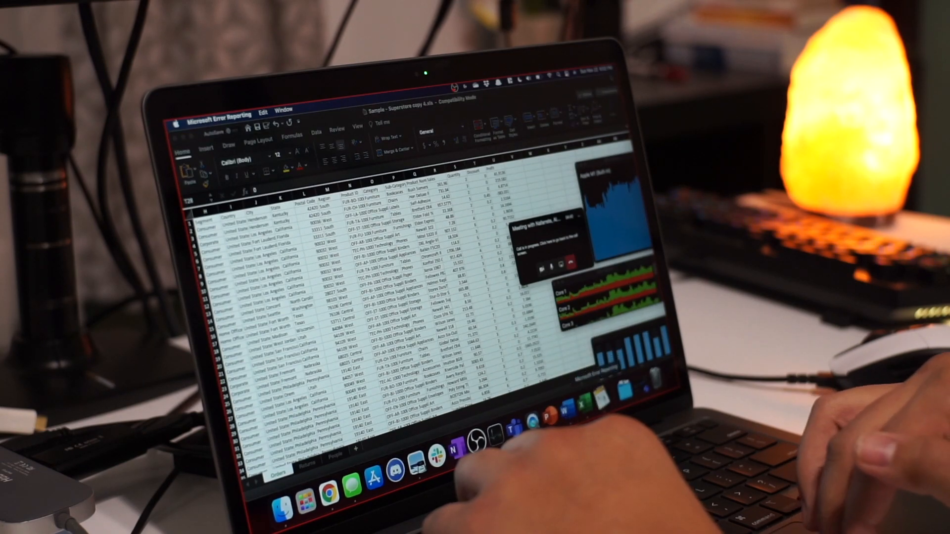
pyautogui.moveTo(627, 506)
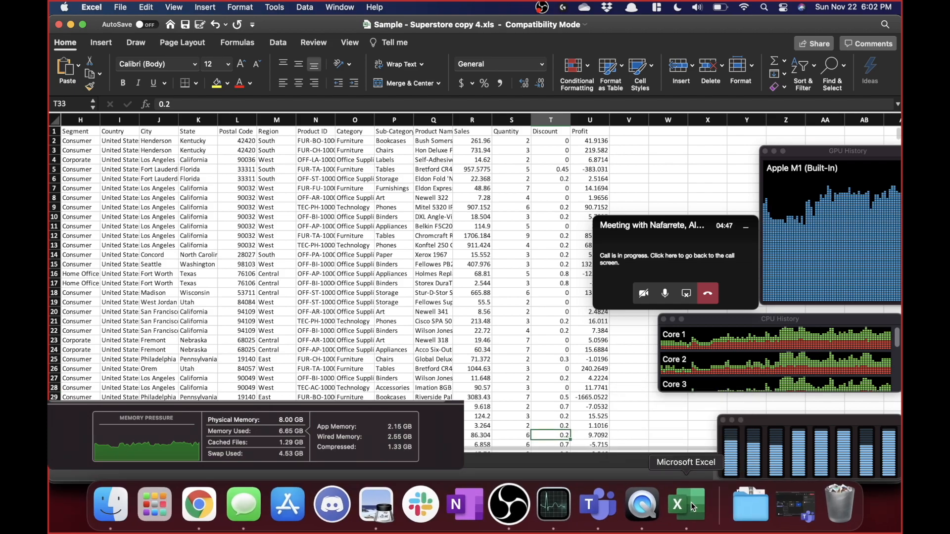
# Open the 572-slide example presentation and scroll its slides toward slide 529
pyautogui.click(684, 505)
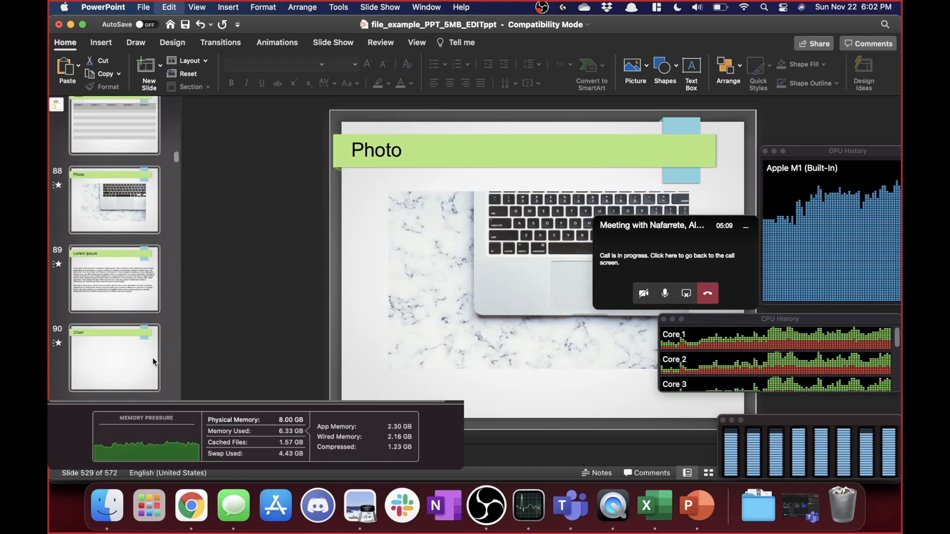
pyautogui.scroll(-3)
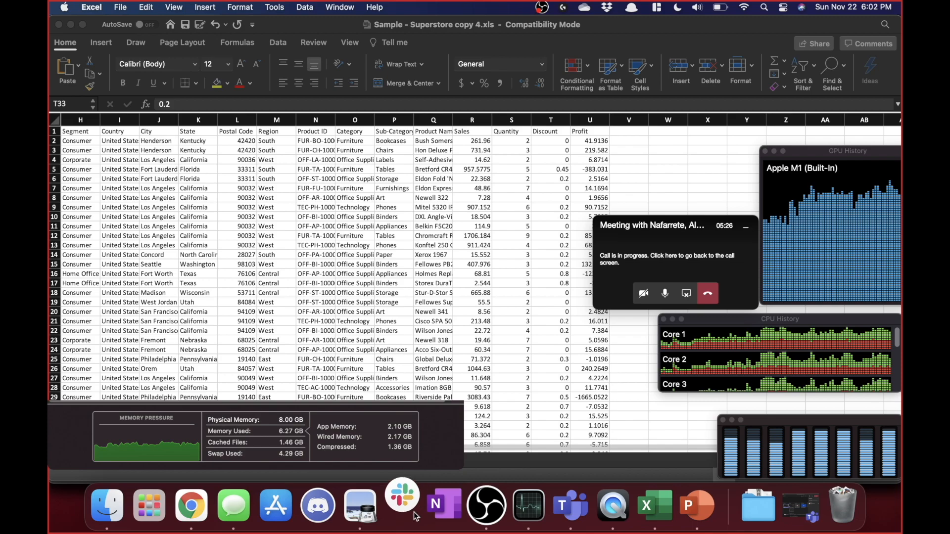
# Browse OneNote's Backlog and 'inbound vs outbound' pages, then bring Excel's Superstore copy 4 back
pyautogui.click(402, 505)
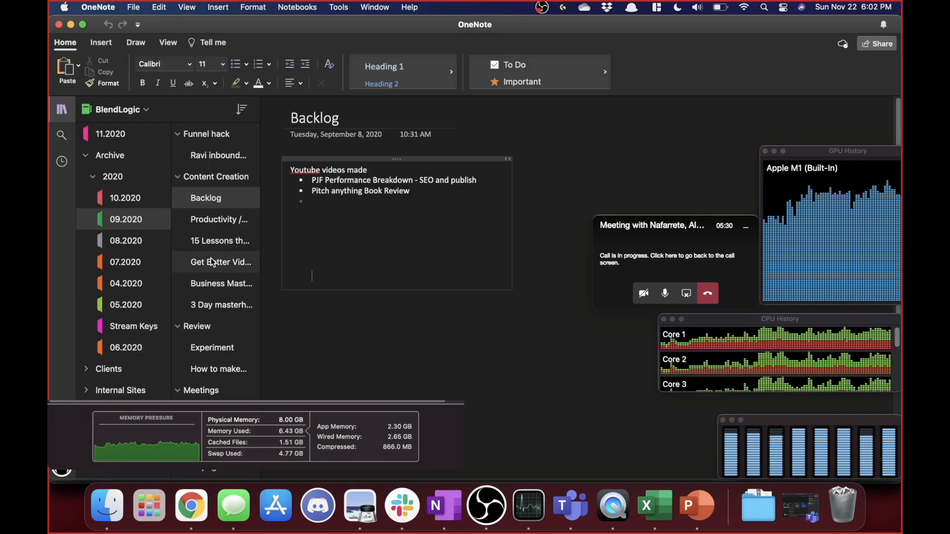
pyautogui.click(215, 156)
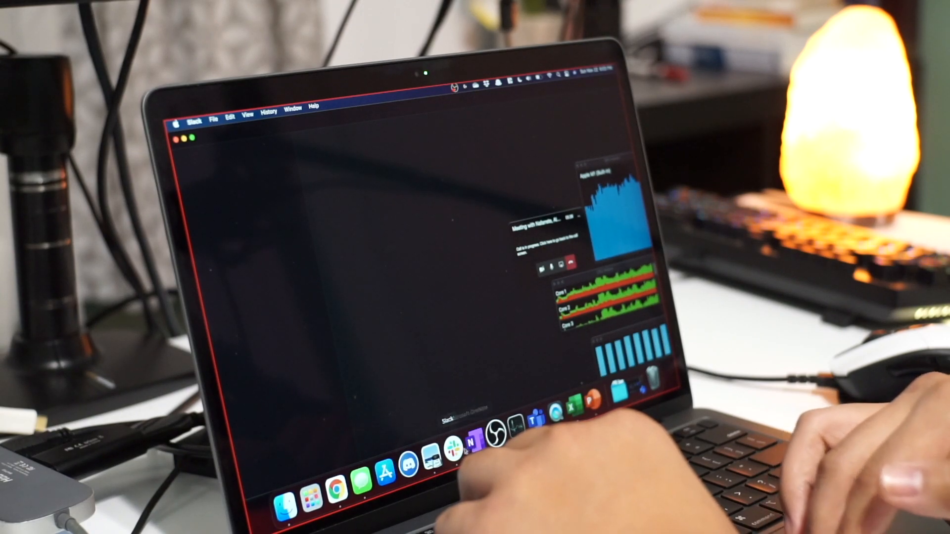
pyautogui.click(470, 455)
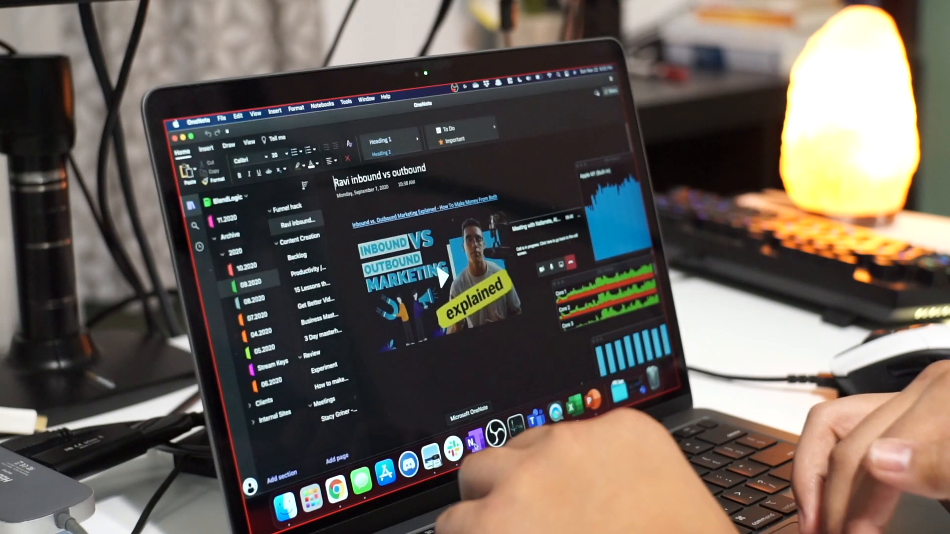
pyautogui.click(320, 365)
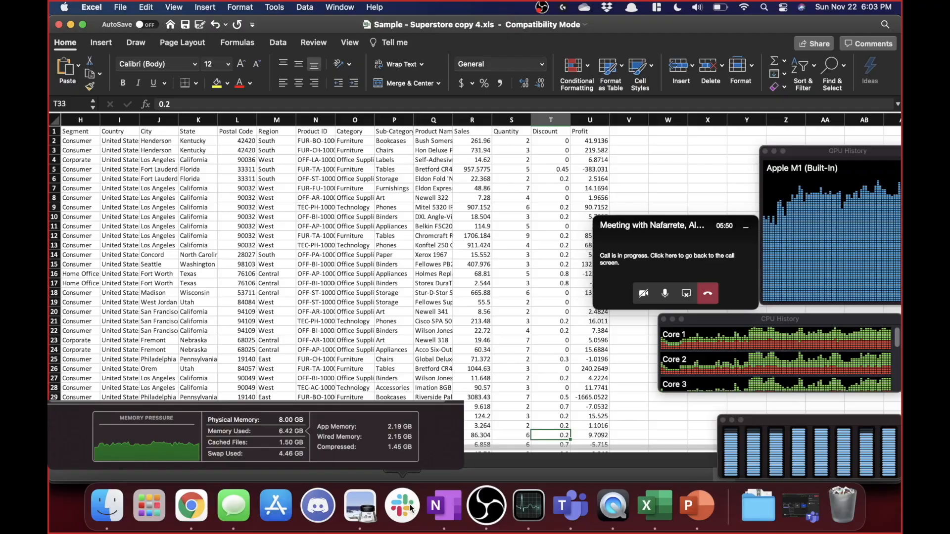
# Review OBS Video and Output settings without changes while the 60 fps recording continues
pyautogui.click(401, 505)
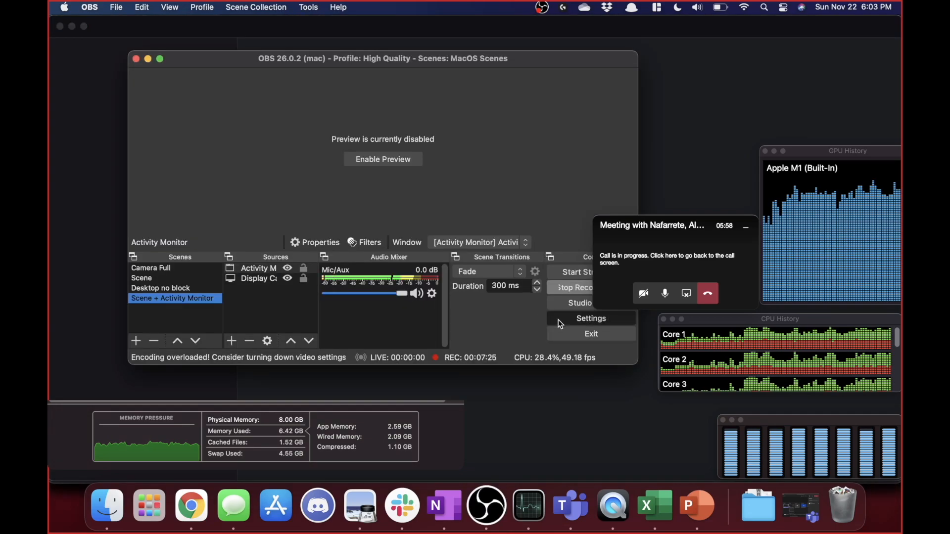
pyautogui.click(591, 319)
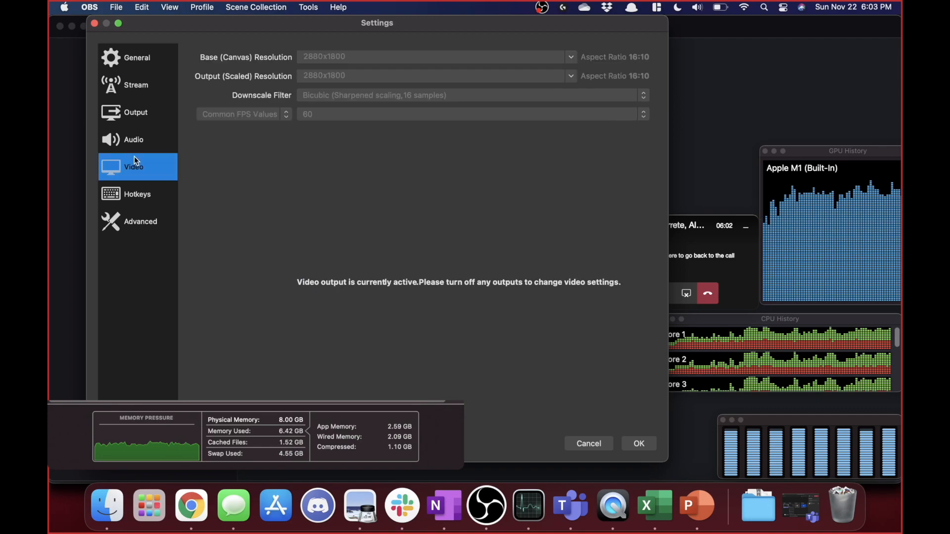
pyautogui.click(136, 112)
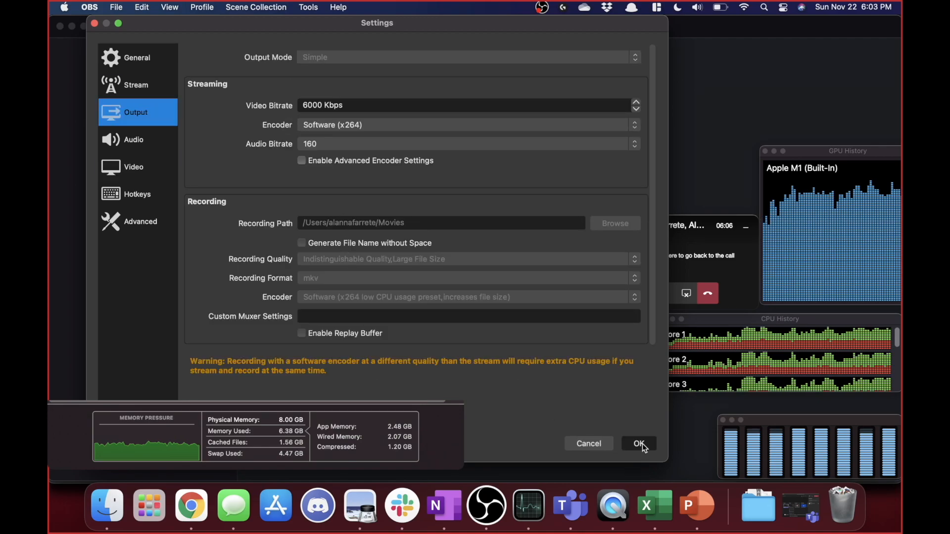
pyautogui.click(639, 444)
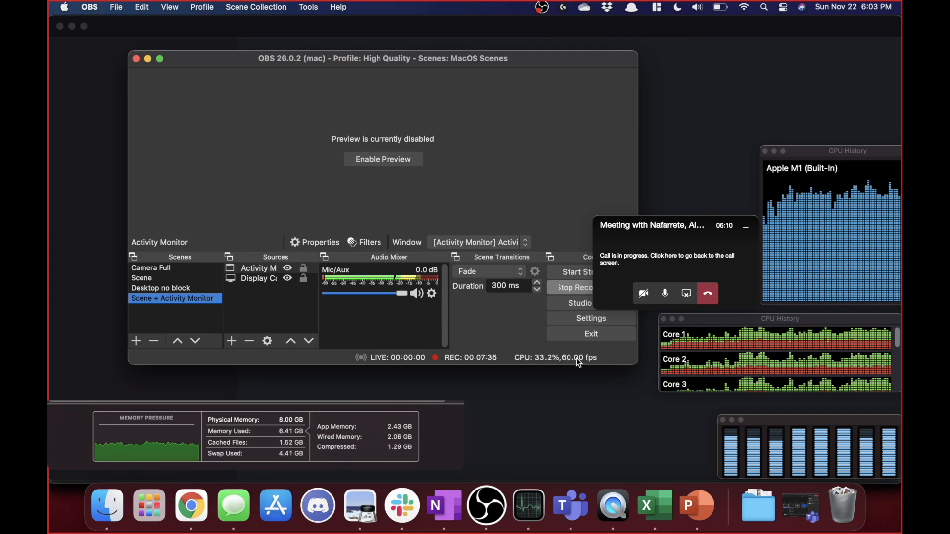
pyautogui.moveTo(548, 433)
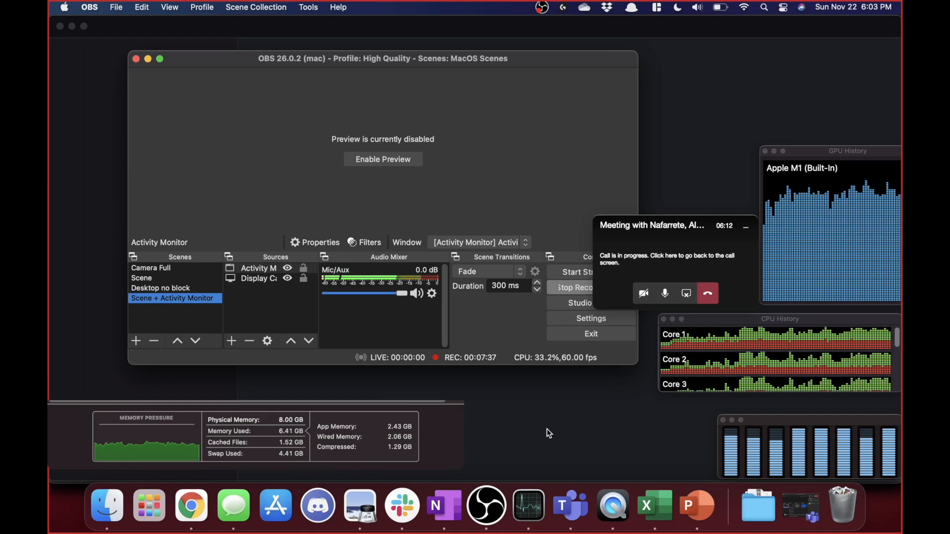
pyautogui.moveTo(509, 356)
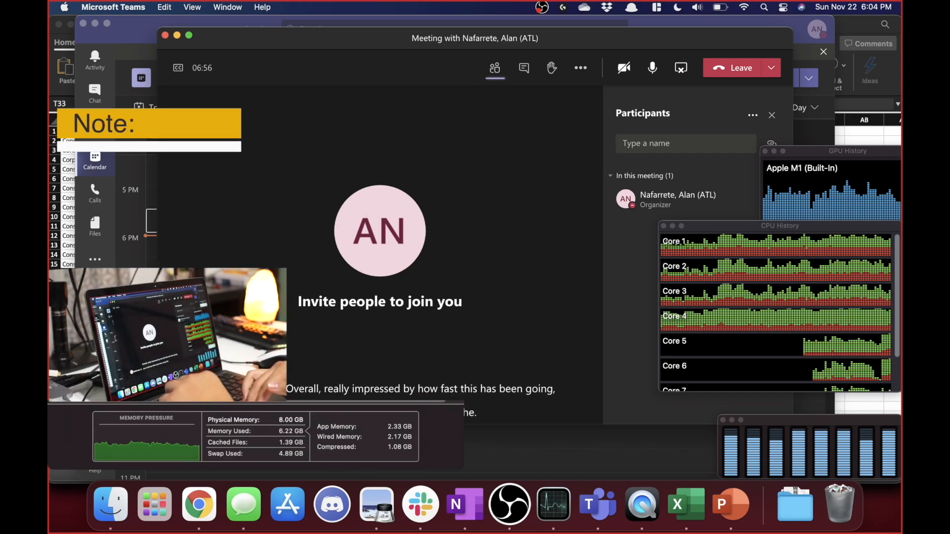
# Leave the Teams meeting window and return to the Superstore copy 4 workbook
pyautogui.click(685, 505)
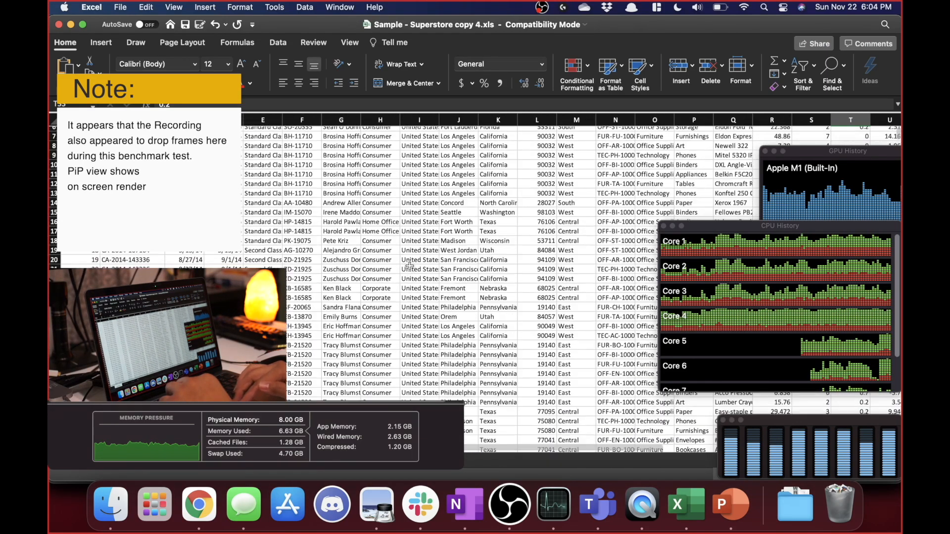
# Enter =SUM(U$2:U$40027) in V2 to total Profit at 1146974.96
pyautogui.hscroll(3)
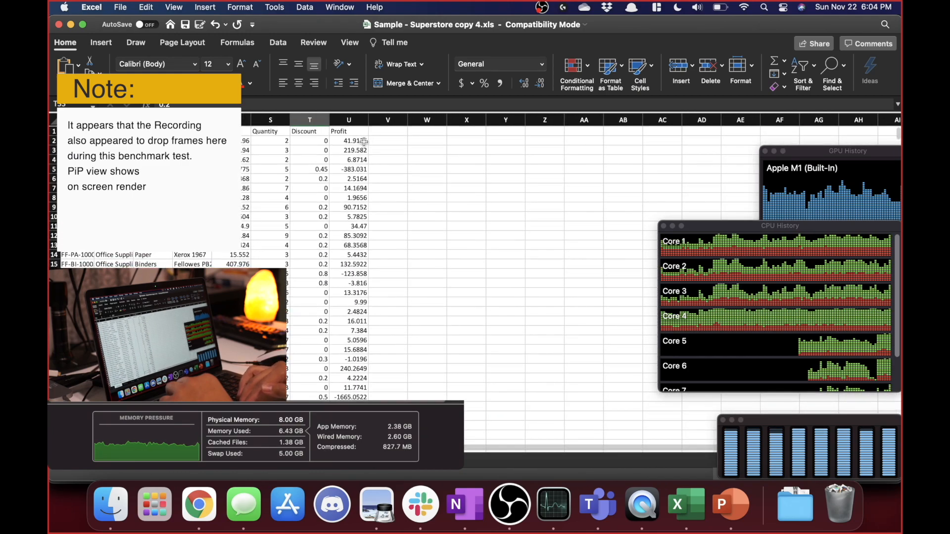
pyautogui.click(387, 146)
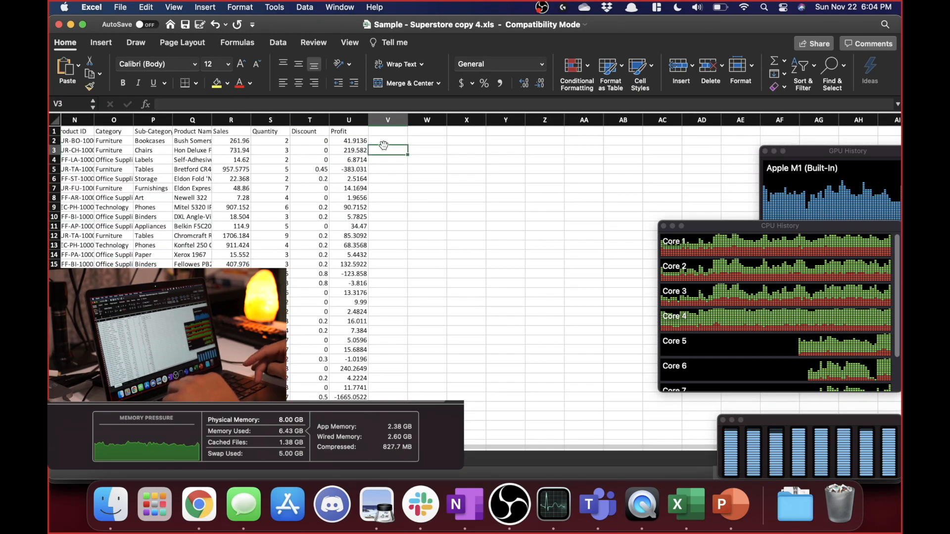
pyautogui.write('=sum')
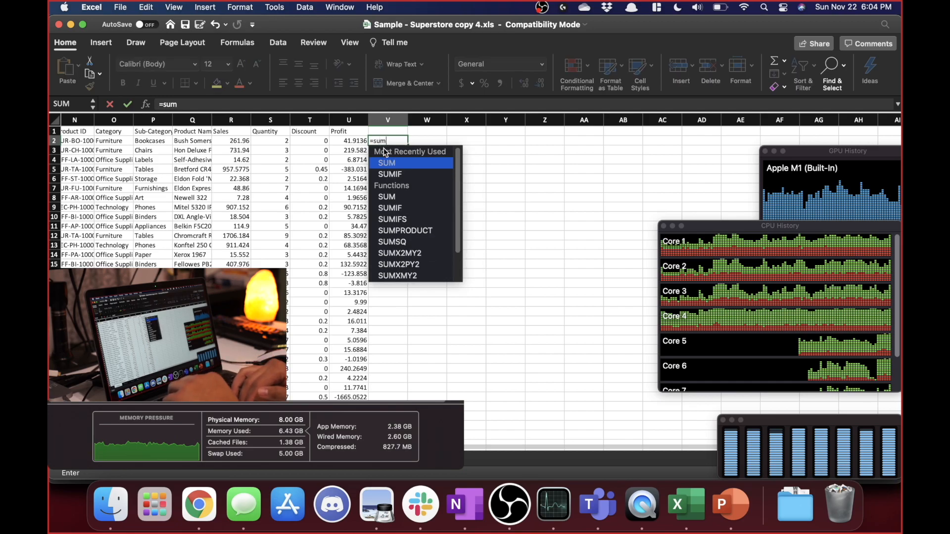
pyautogui.click(348, 141)
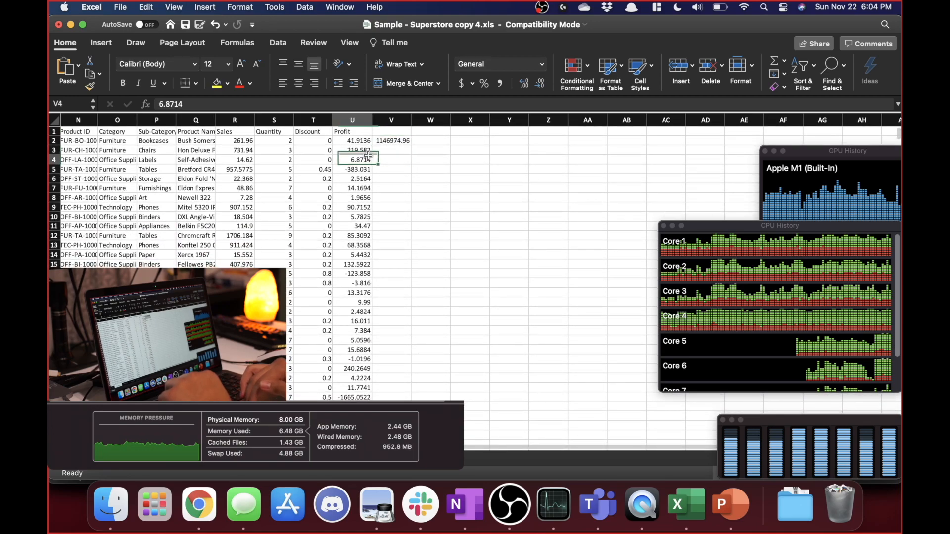
pyautogui.write('=SUM(U2:U40027)')
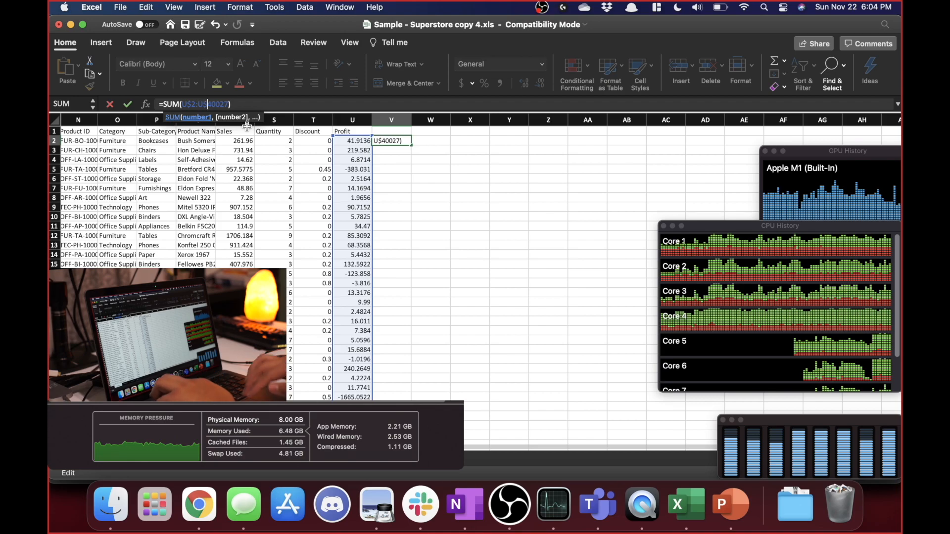
pyautogui.press('Enter')
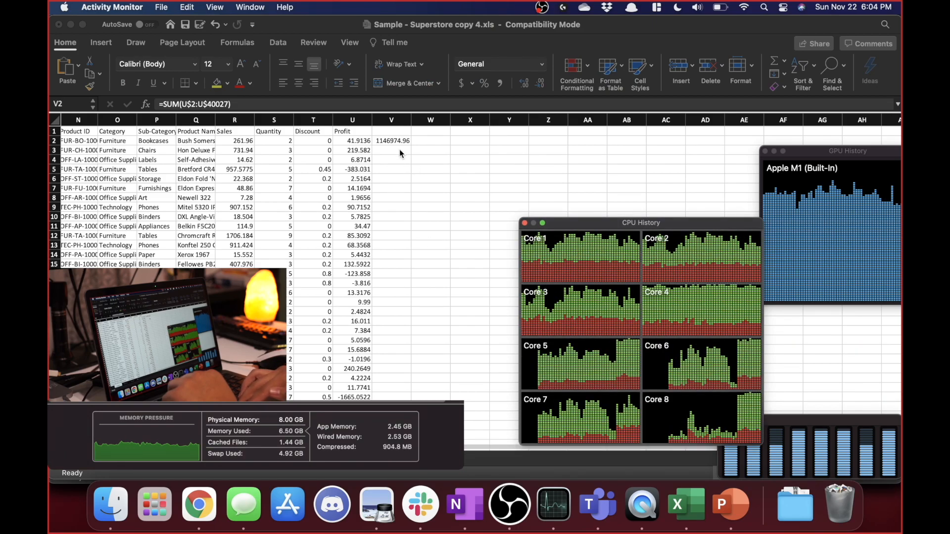
# Fill V2's SUM formula down column V, then scroll back toward column A
pyautogui.click(391, 140)
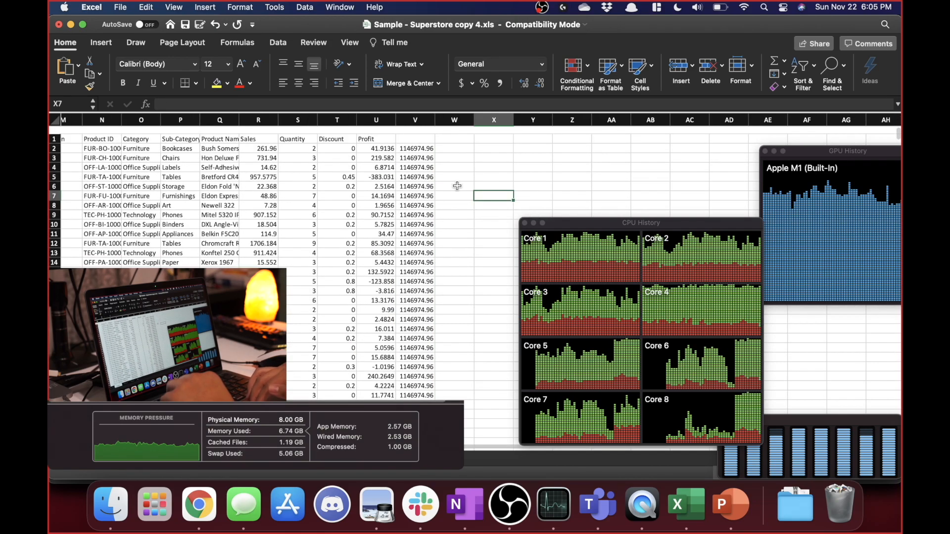
pyautogui.click(718, 7)
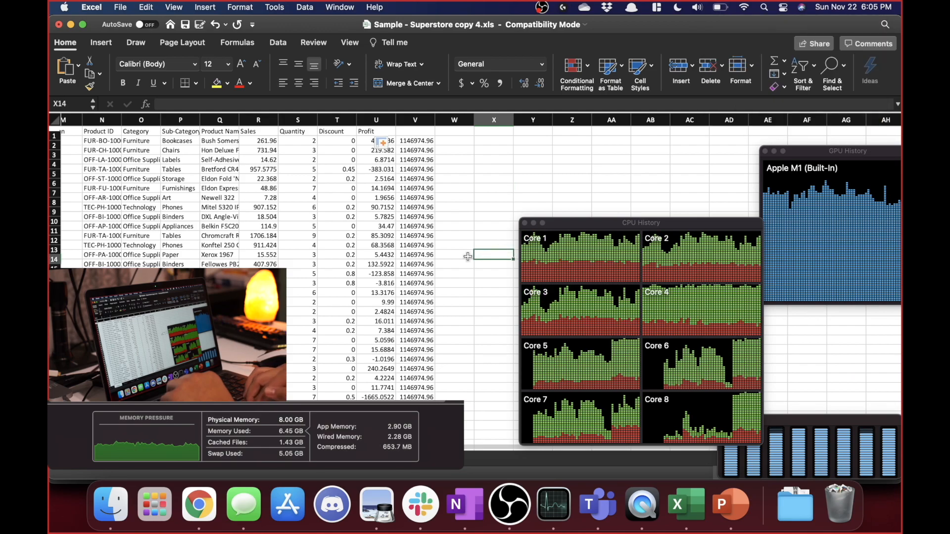
pyautogui.scroll(-3)
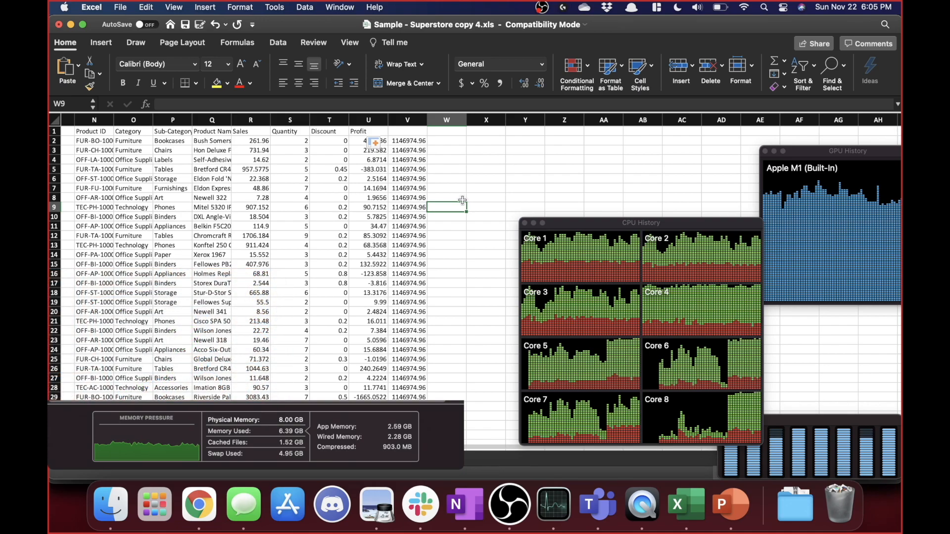
pyautogui.hscroll(-3)
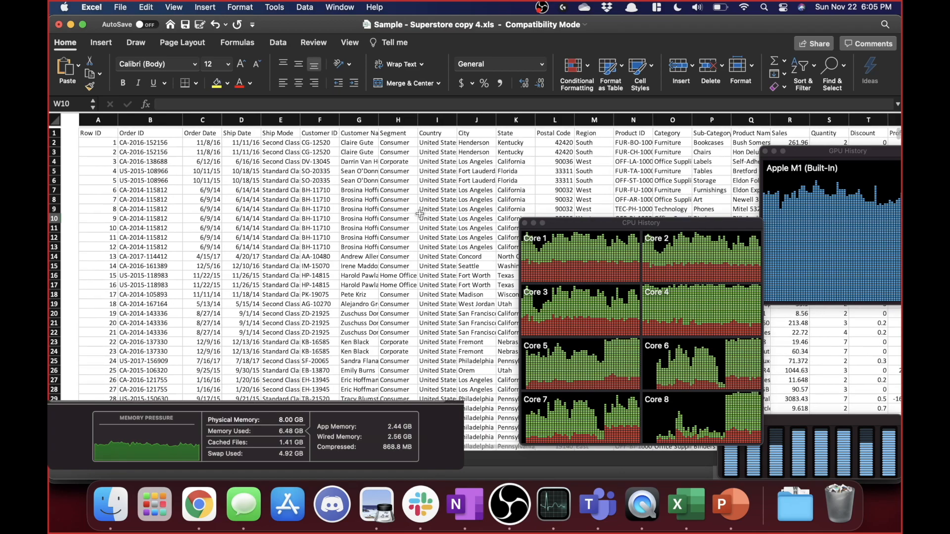
pyautogui.moveTo(596, 514)
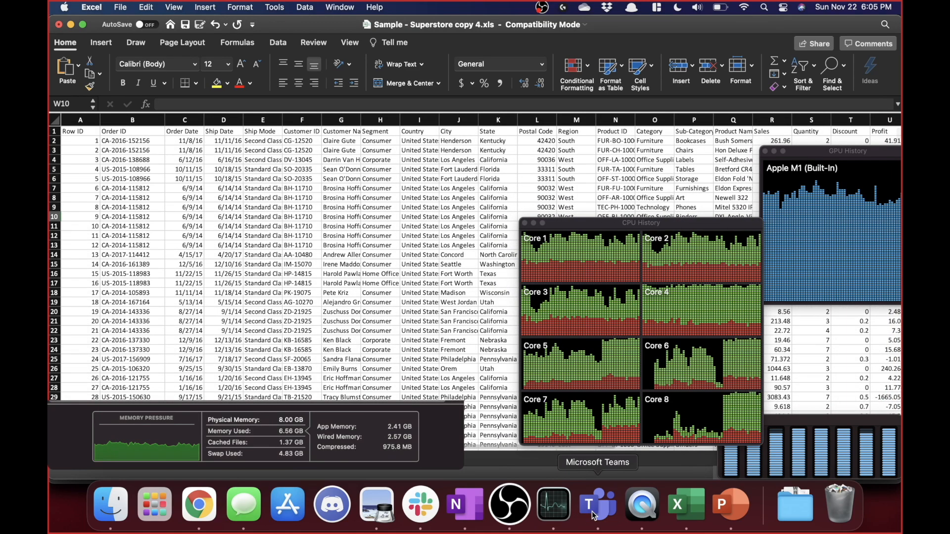
pyautogui.click(341, 274)
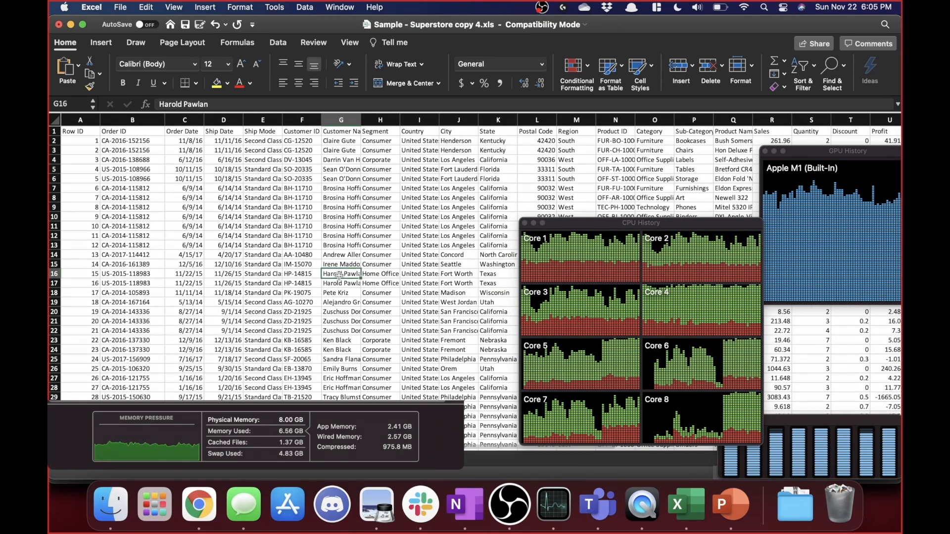